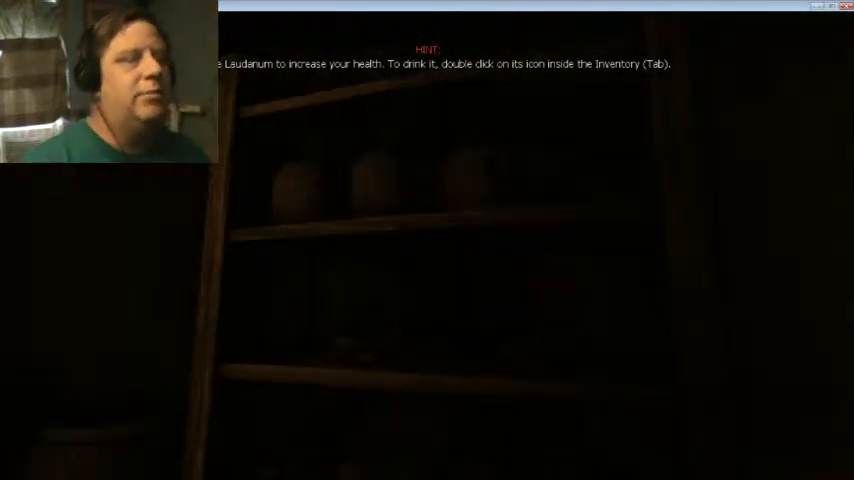
{"action": "key", "text": "Tab"}
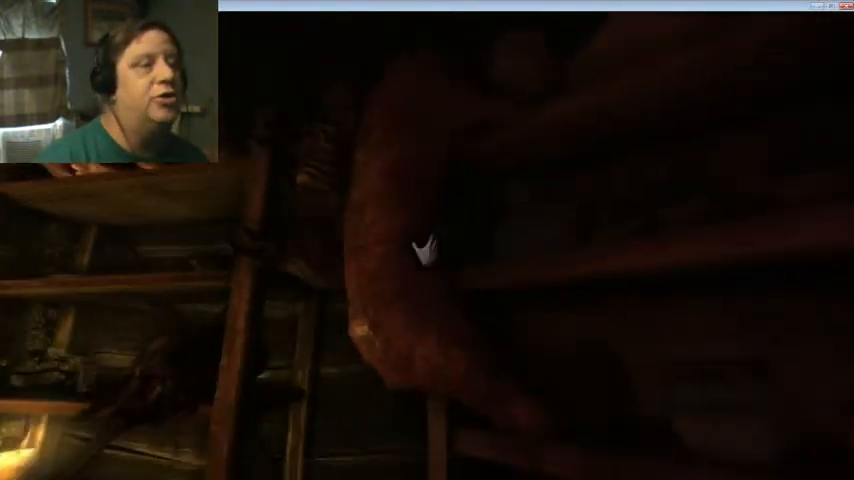
{"action": "left_click", "coordinate": [420, 250]}
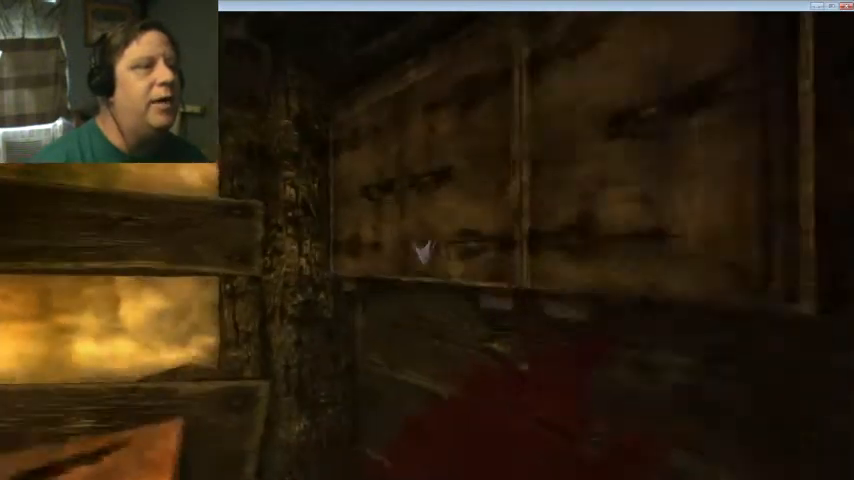
{"action": "mouse_move", "coordinate": [424, 256]}
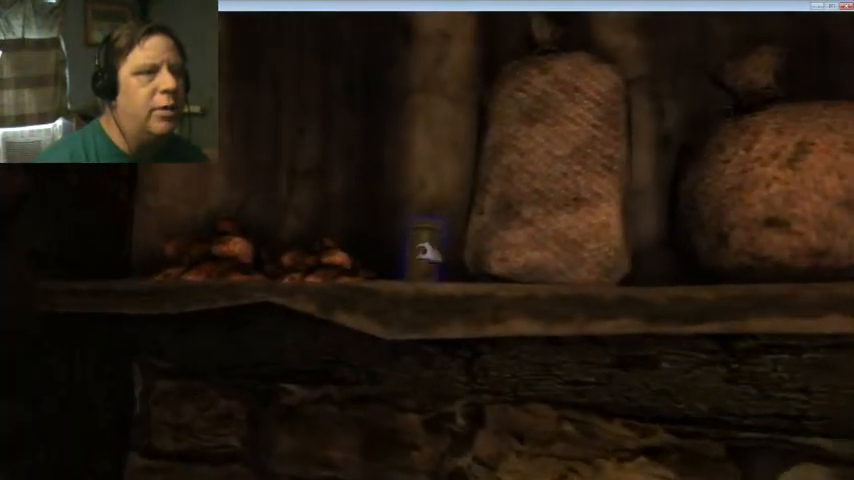
{"action": "left_click", "coordinate": [424, 250]}
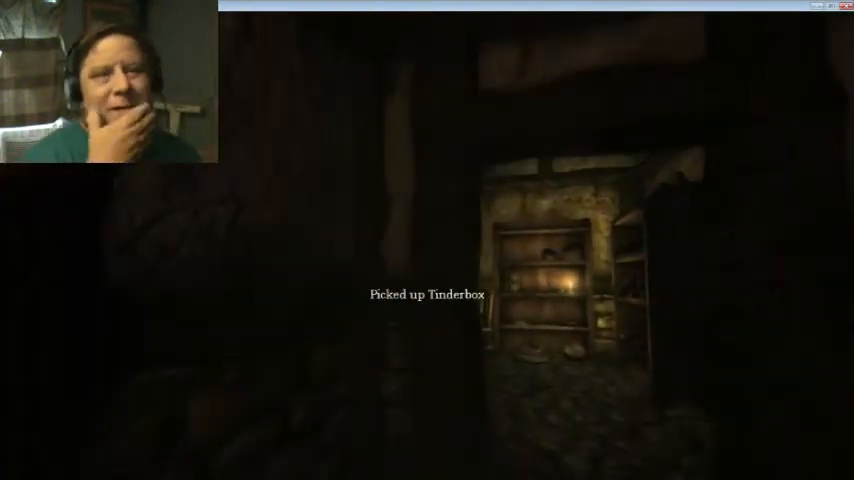